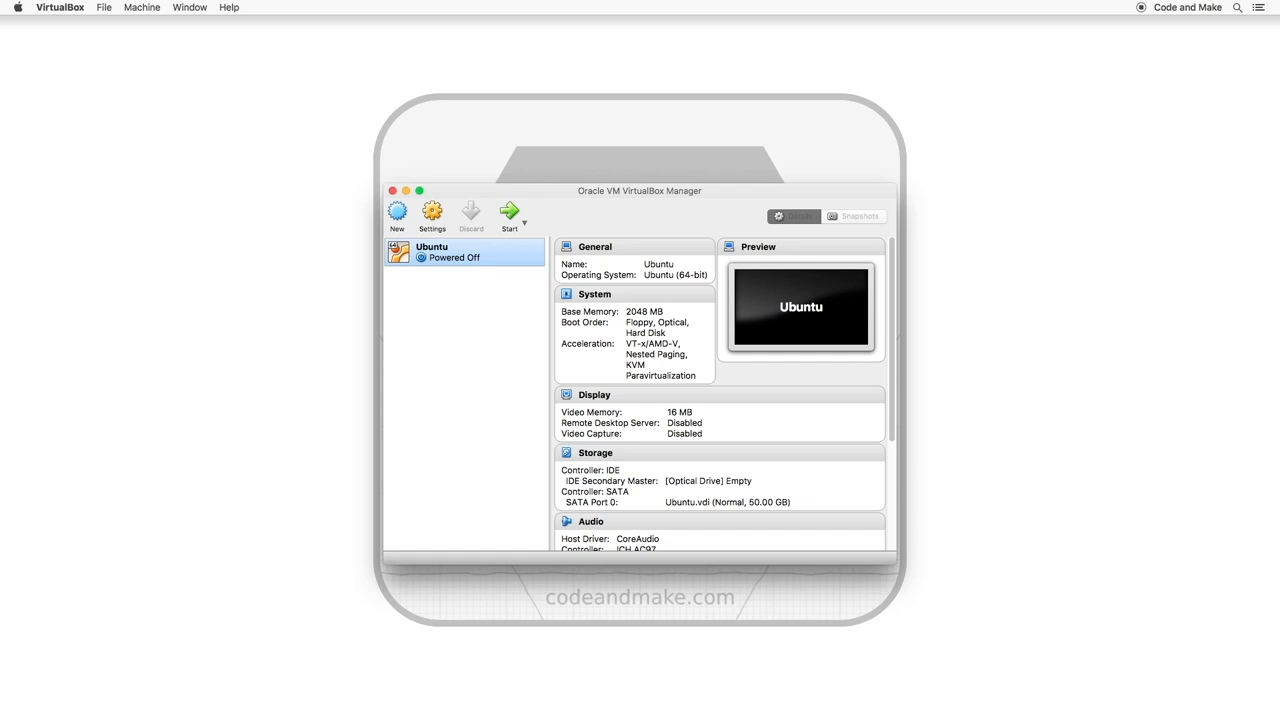
pyautogui.moveTo(428, 213)
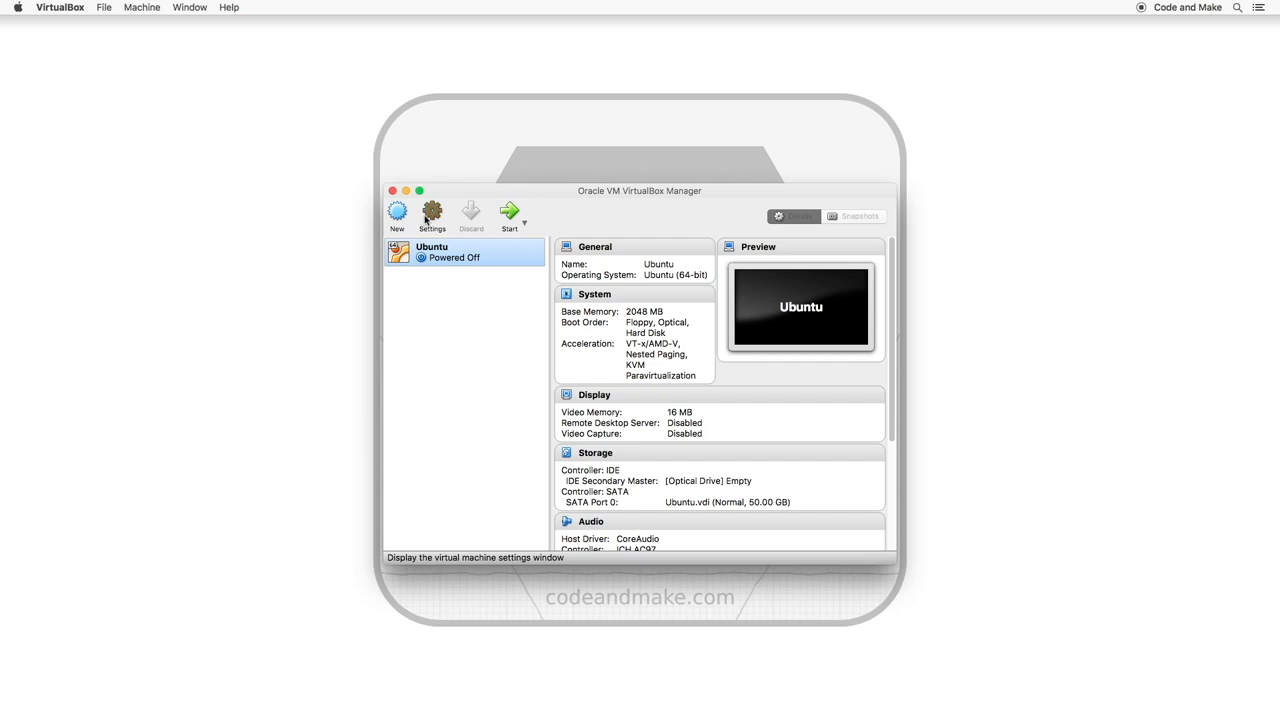
# Open the Ubuntu VM's settings window from the toolbar
pyautogui.click(431, 211)
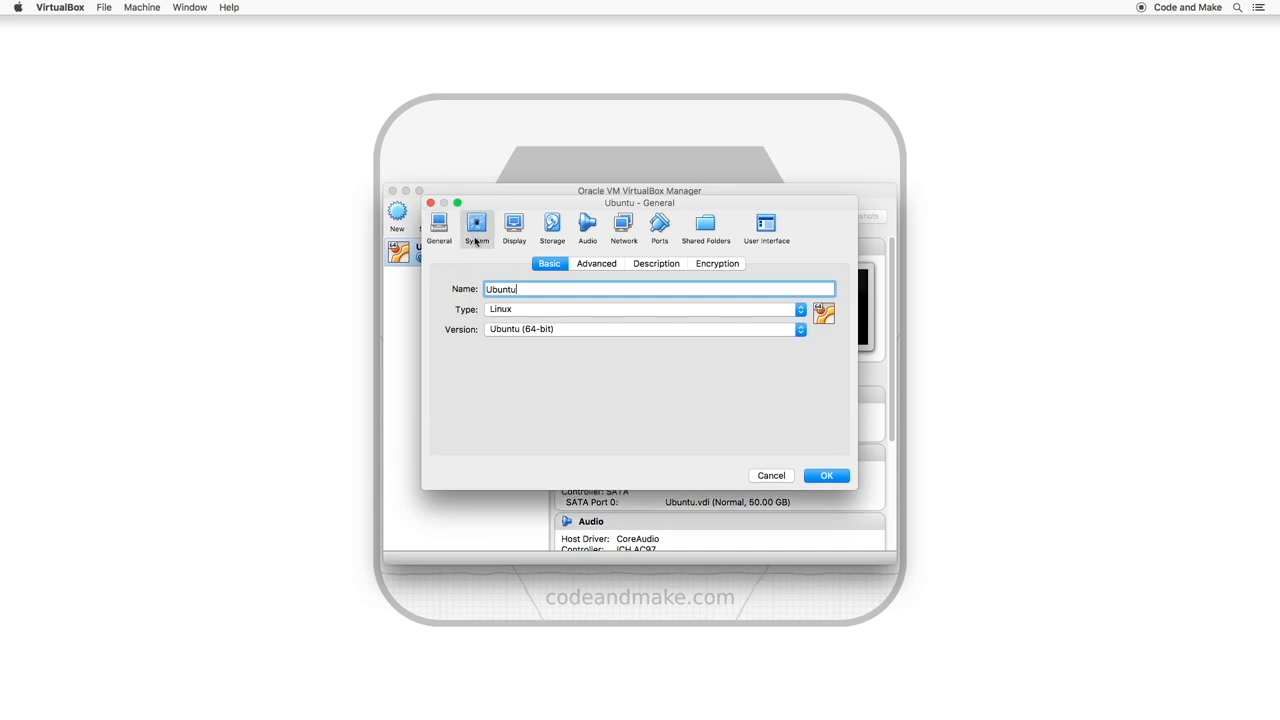
# Raise the Ubuntu VM's base memory from 2048 MB to 2450 MB in System settings
pyautogui.click(477, 222)
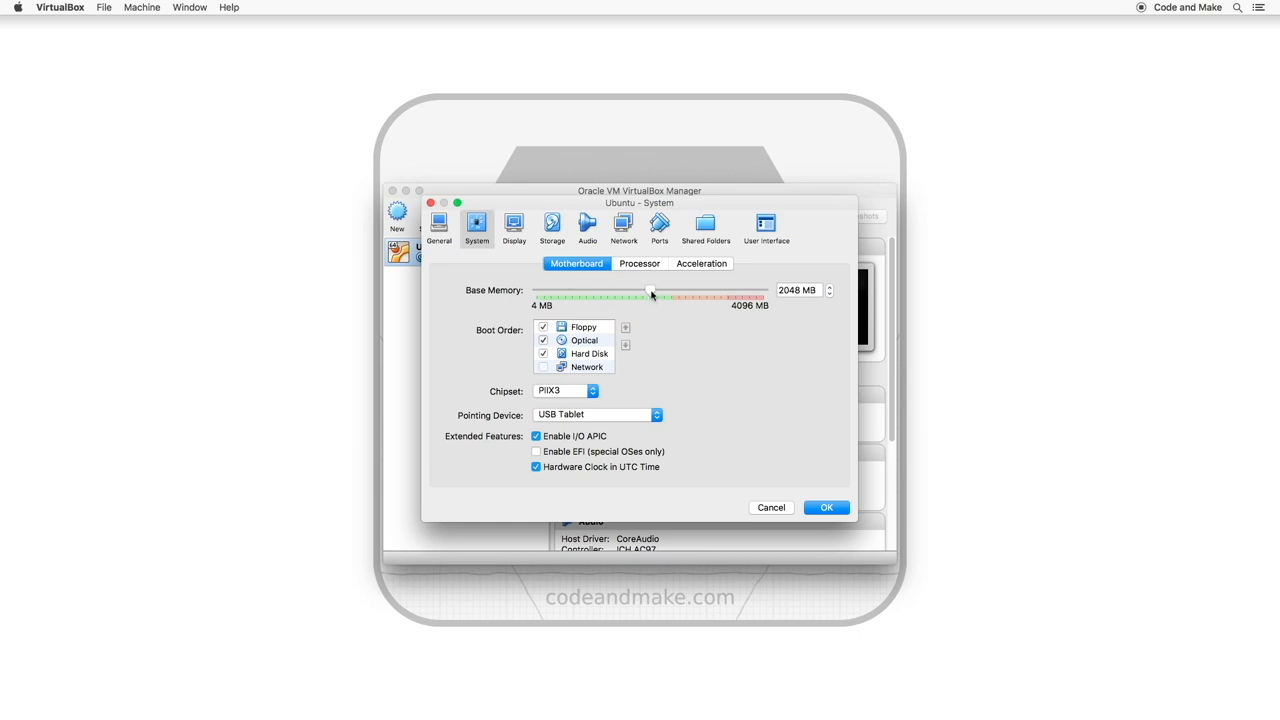
pyautogui.moveTo(652, 291); pyautogui.dragTo(693, 291)
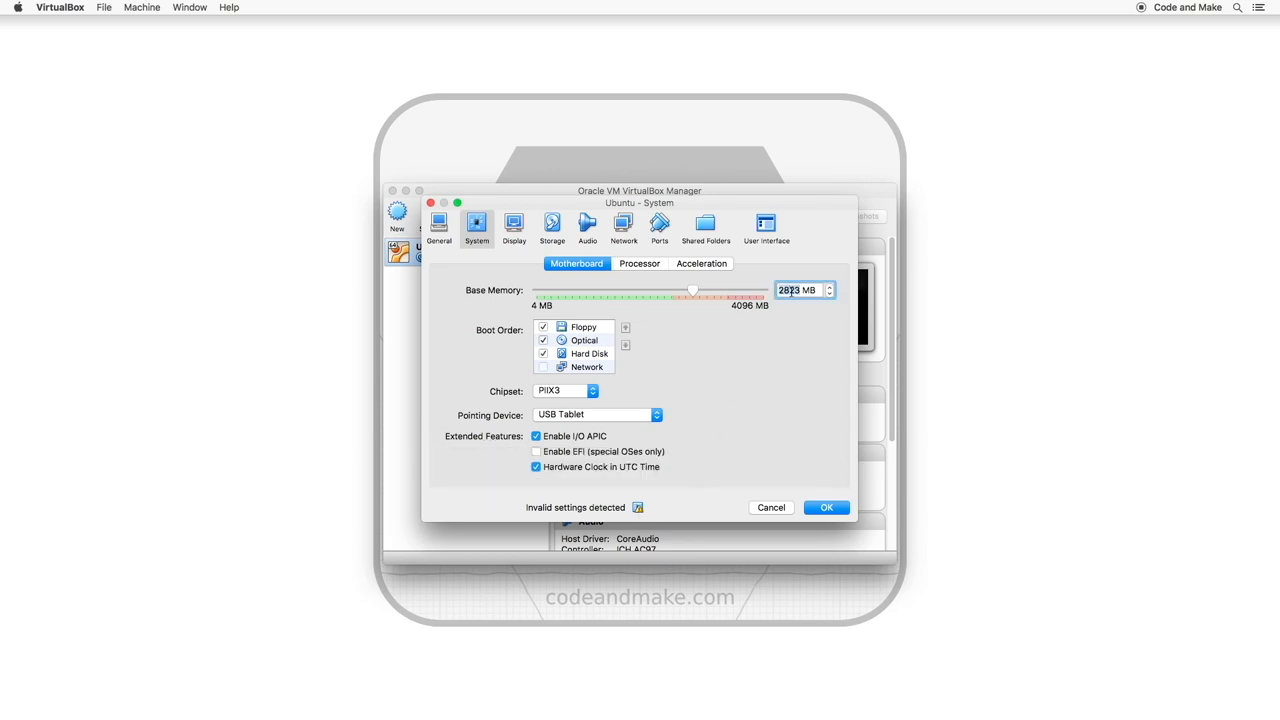
pyautogui.moveTo(693, 290); pyautogui.dragTo(672, 290)
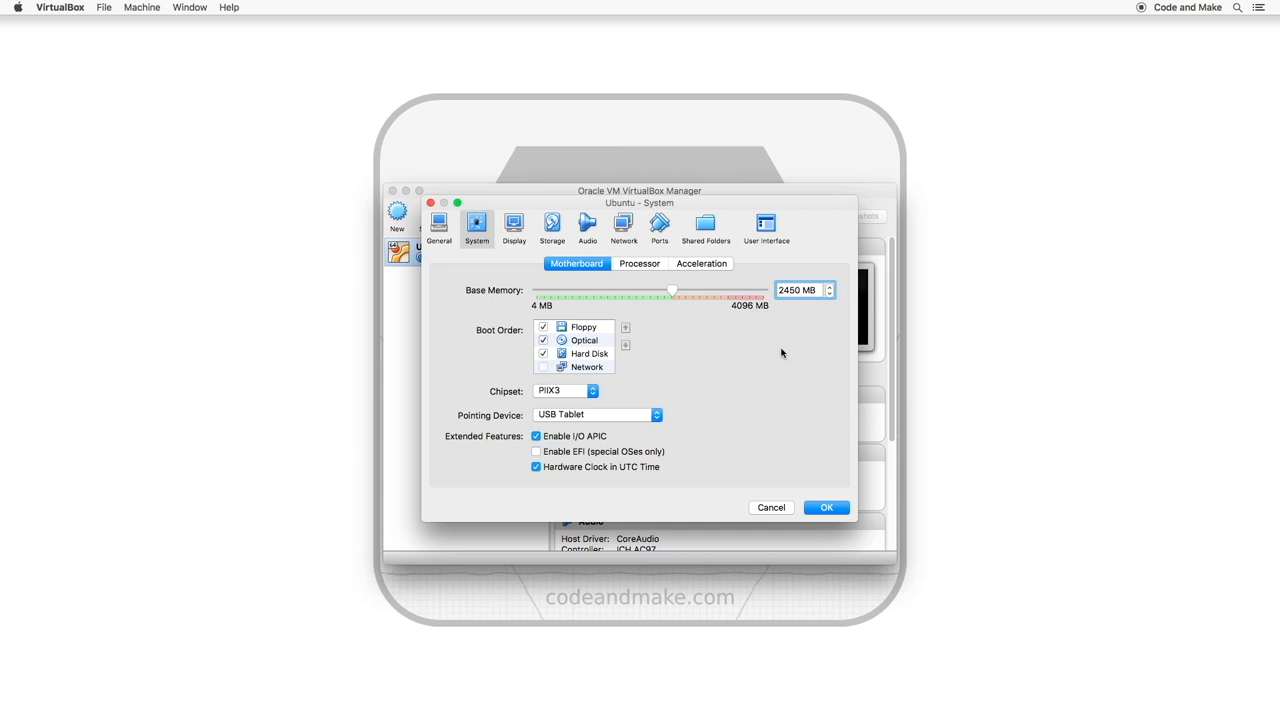
pyautogui.moveTo(767, 350)
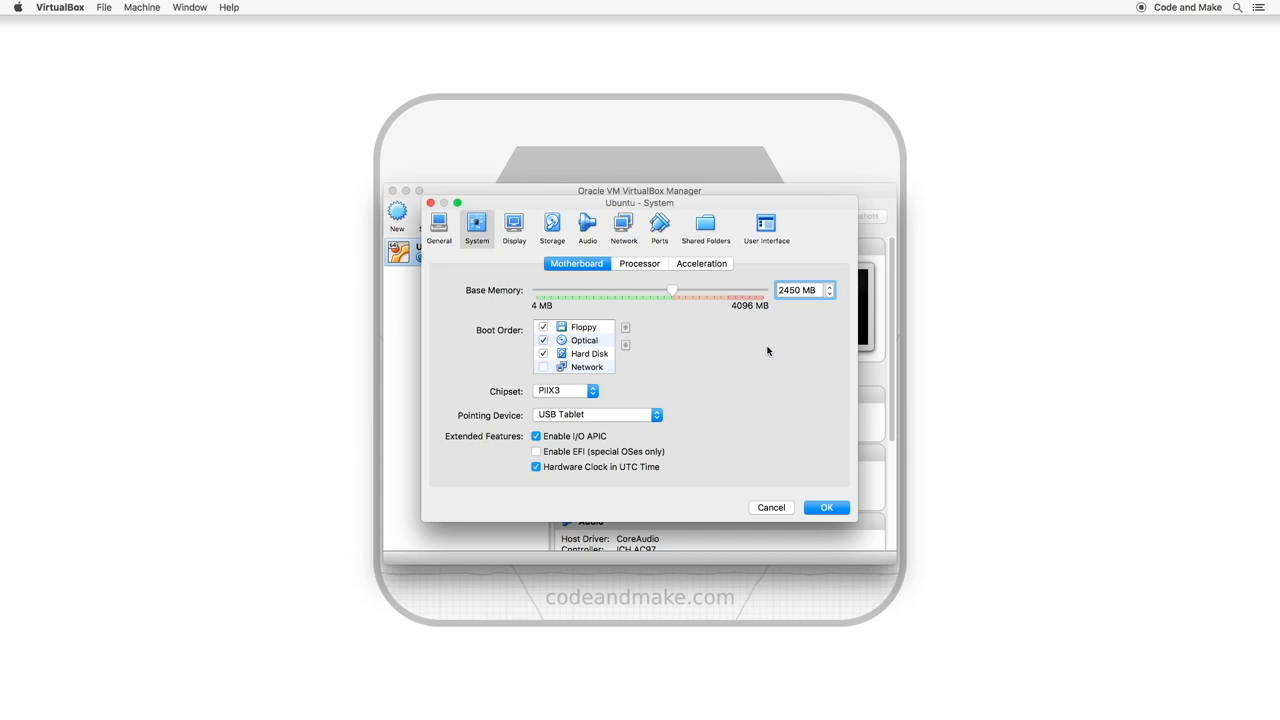
# Raise the processor count from 1 to 2 CPUs
pyautogui.click(638, 263)
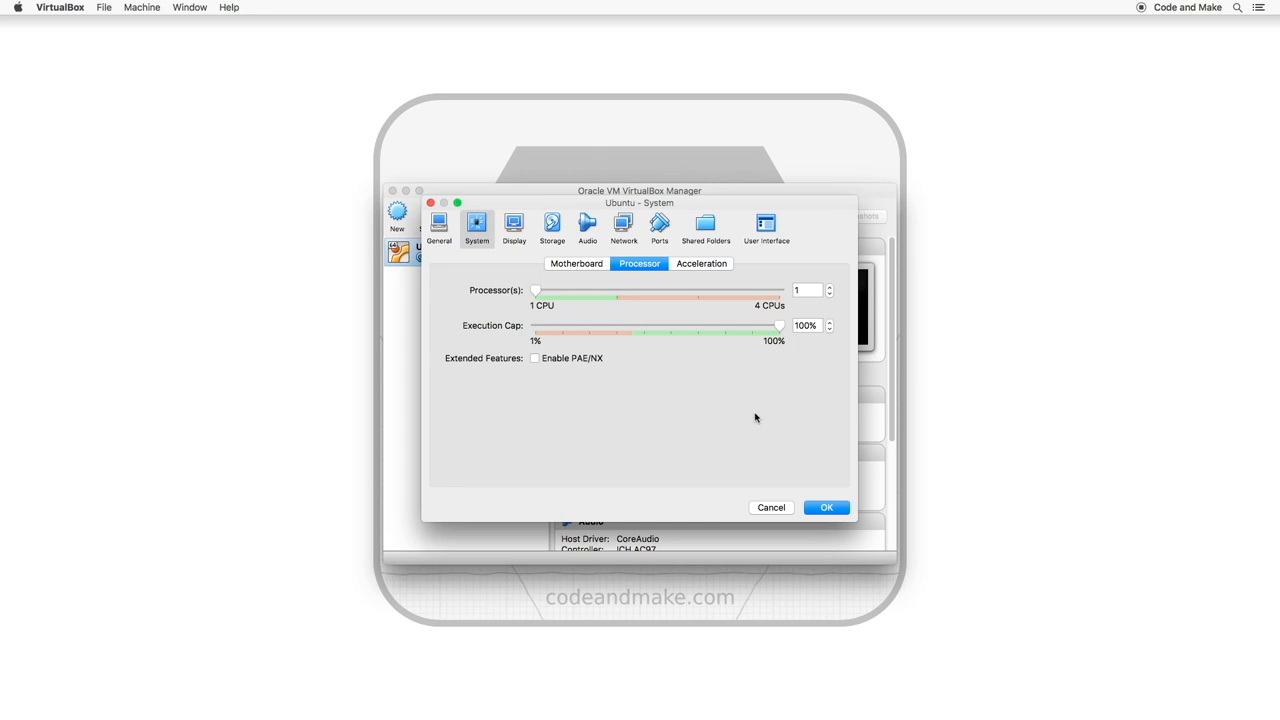
pyautogui.moveTo(538, 294)
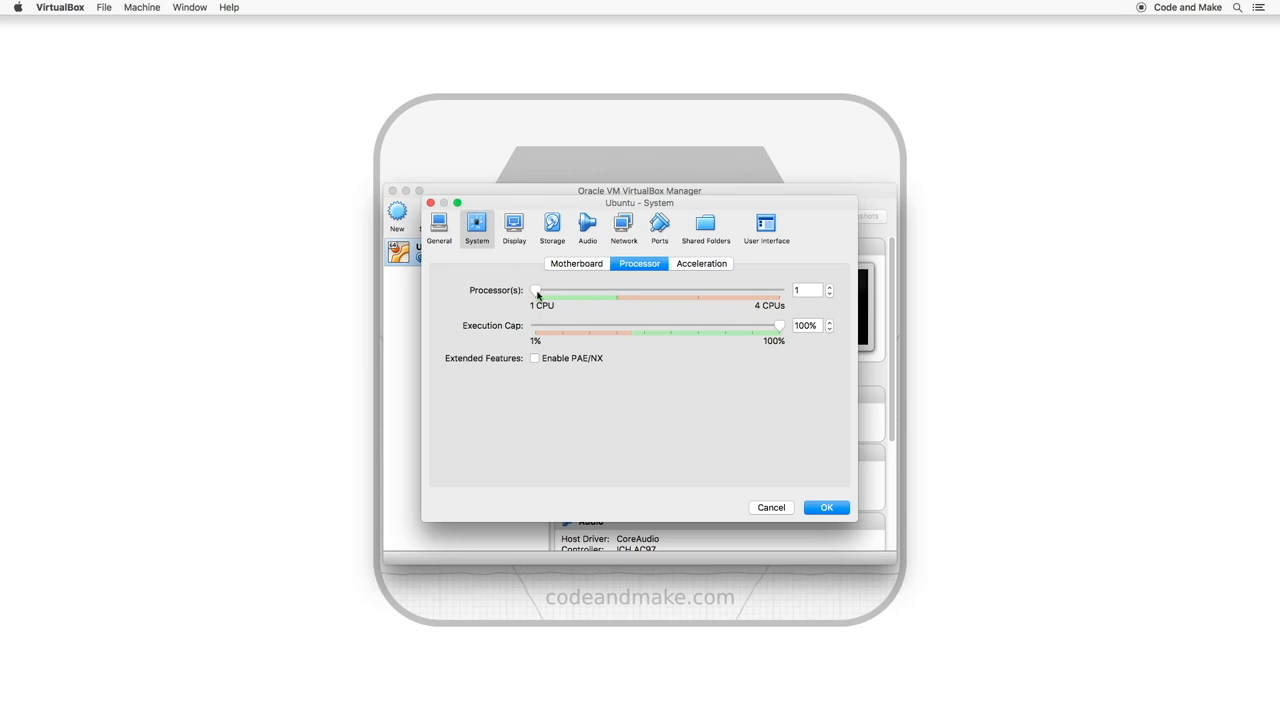
pyautogui.moveTo(537, 291); pyautogui.dragTo(617, 291)
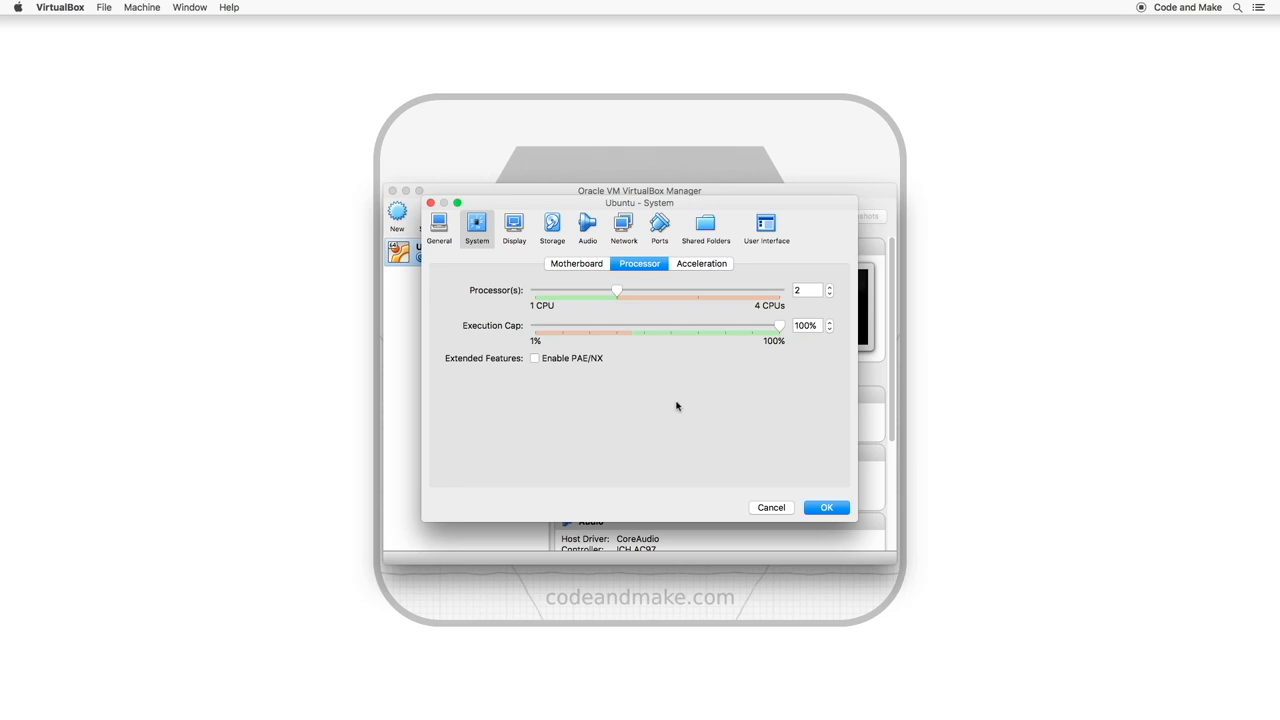
# Increase video memory from 16 MB to 128 MB in Display settings
pyautogui.click(513, 224)
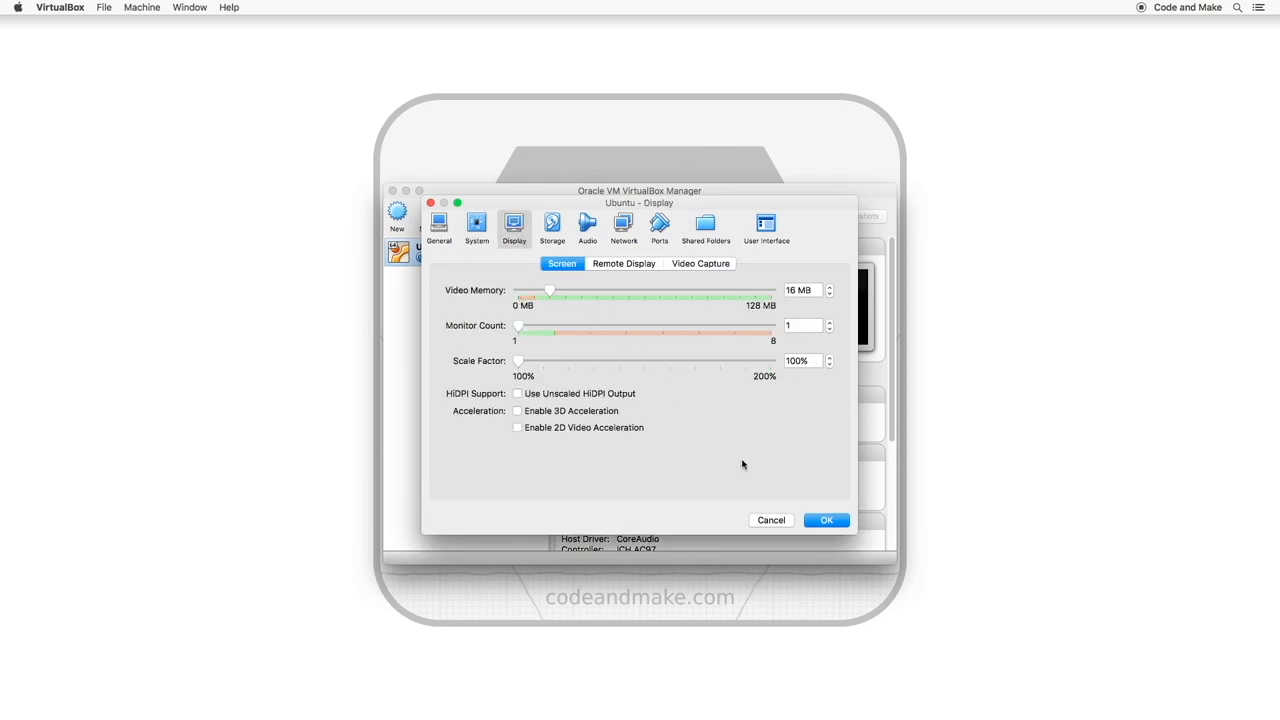
pyautogui.moveTo(742, 465)
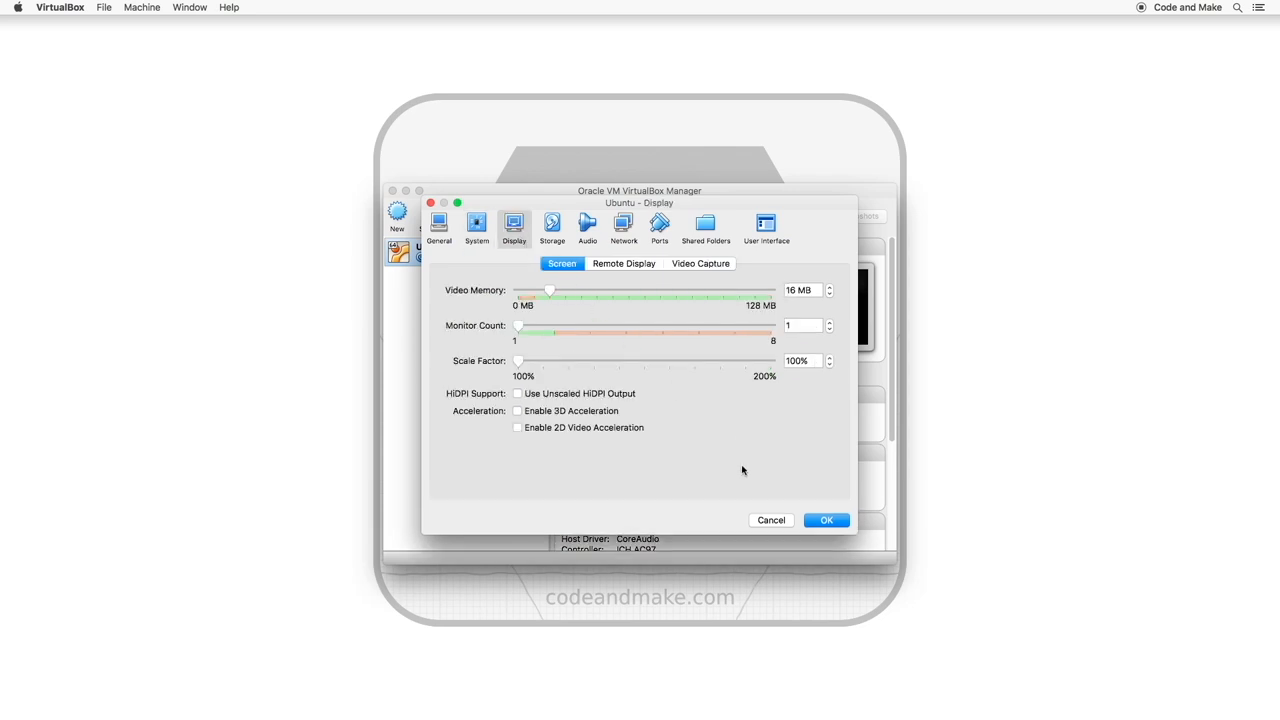
pyautogui.moveTo(550, 290); pyautogui.dragTo(770, 290)
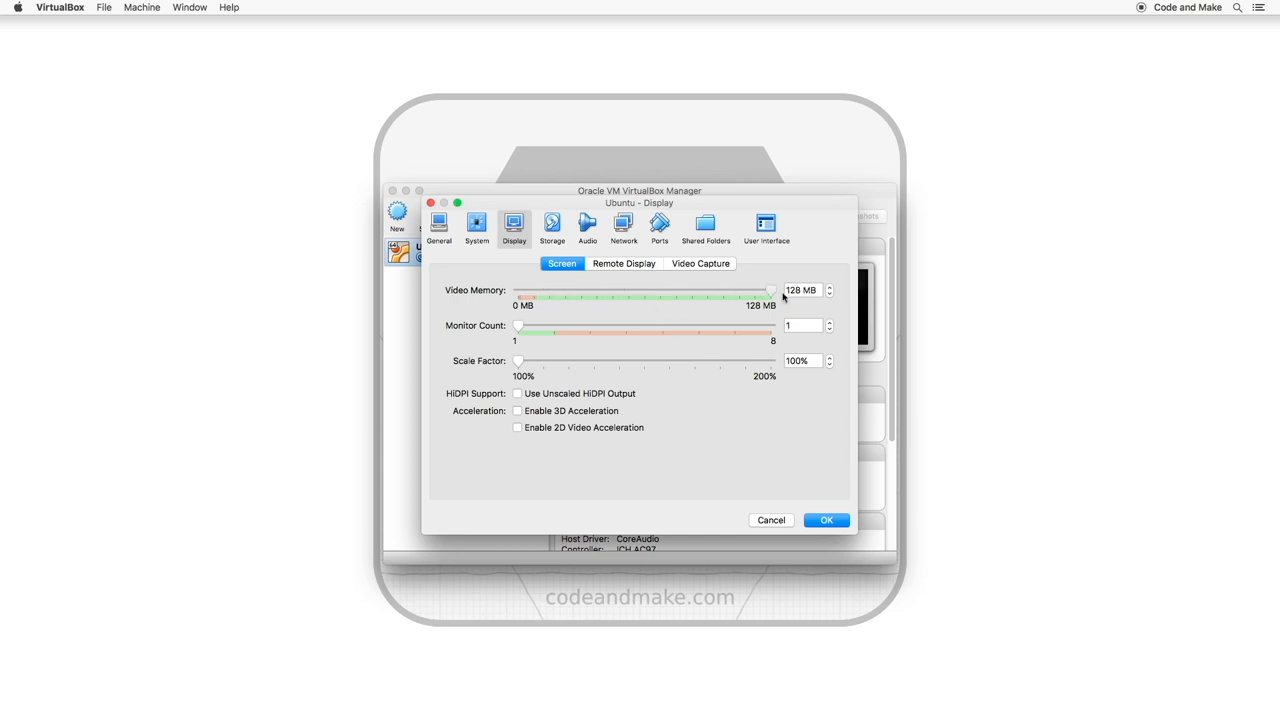
pyautogui.moveTo(803, 472)
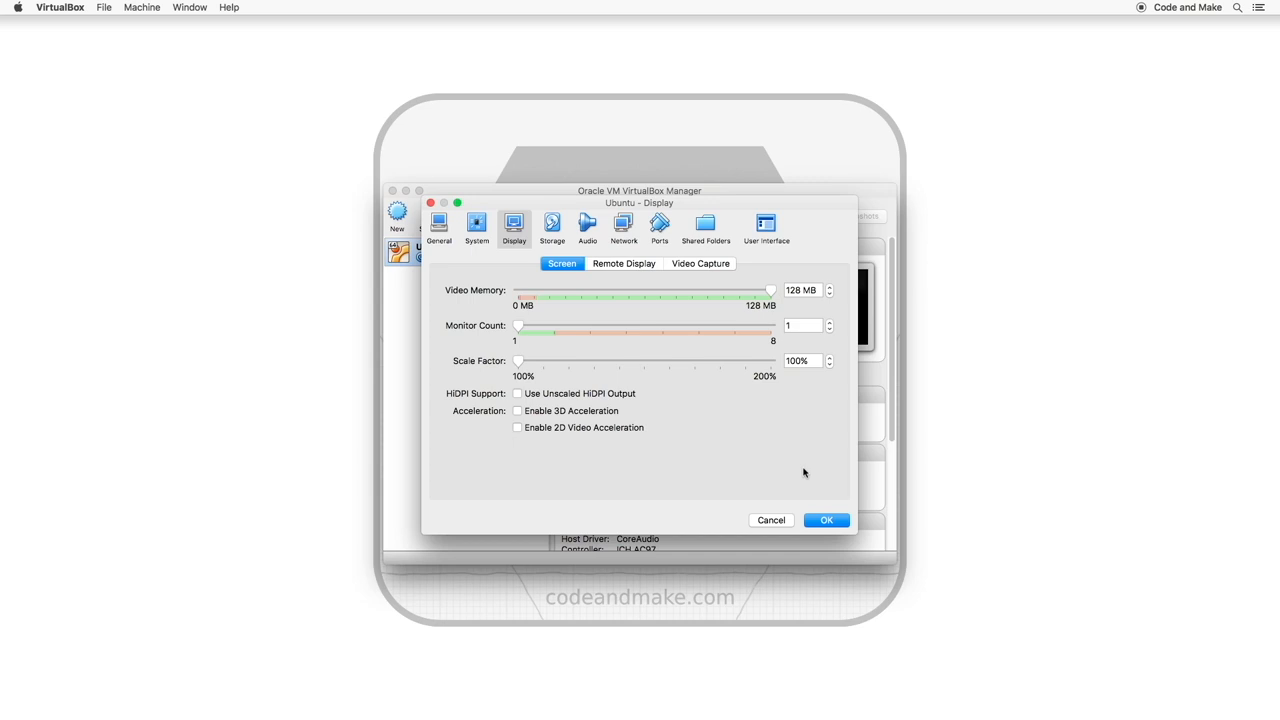
pyautogui.moveTo(579, 392)
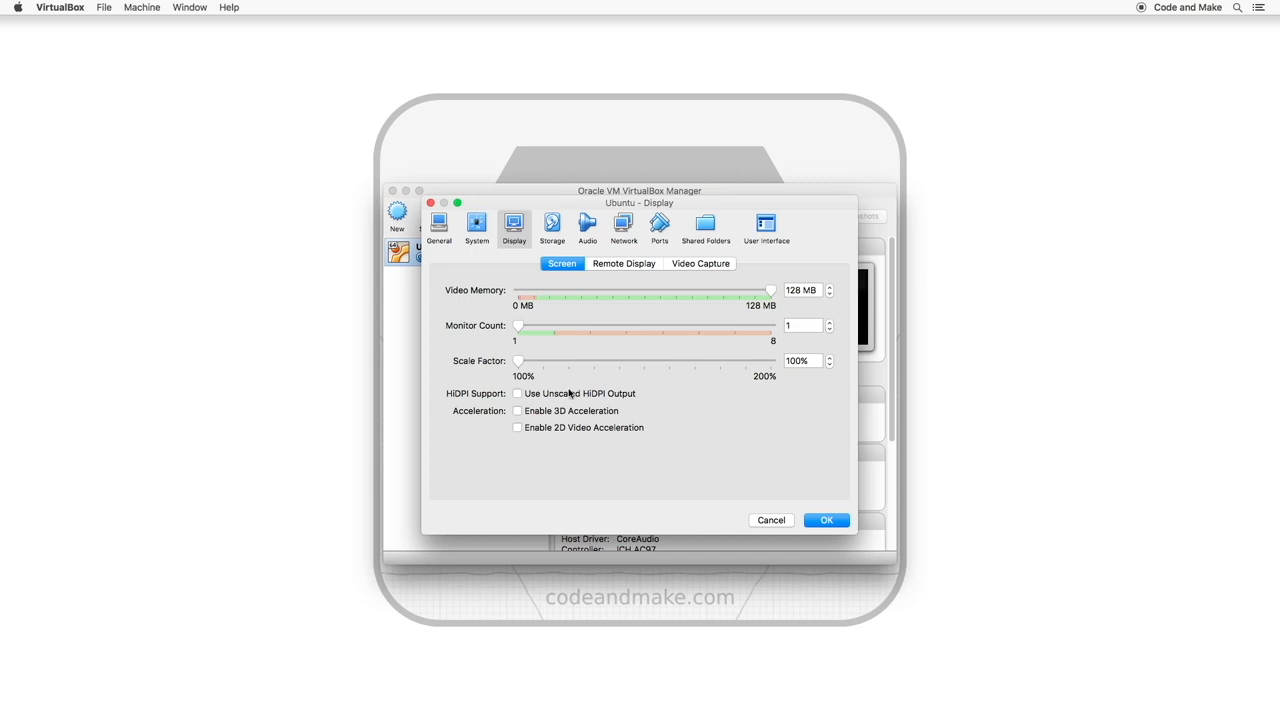
# Enable 3D acceleration and save the settings with OK
pyautogui.click(518, 411)
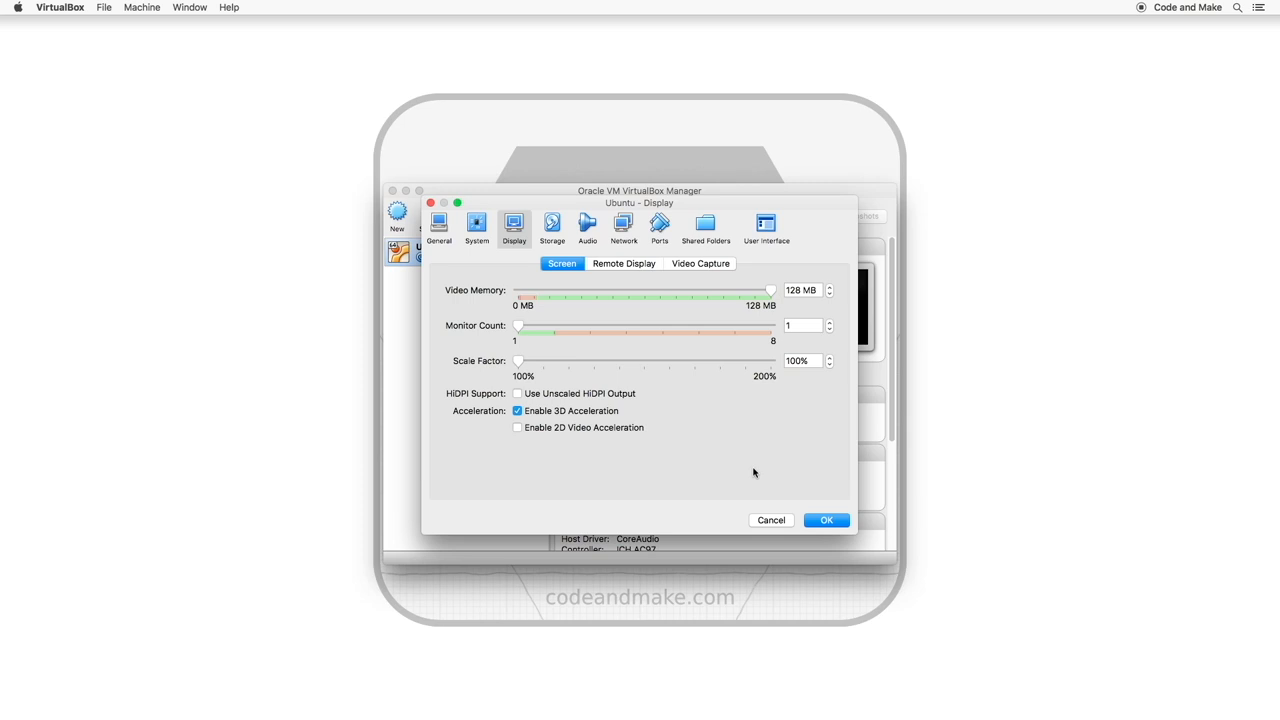
pyautogui.moveTo(787, 489)
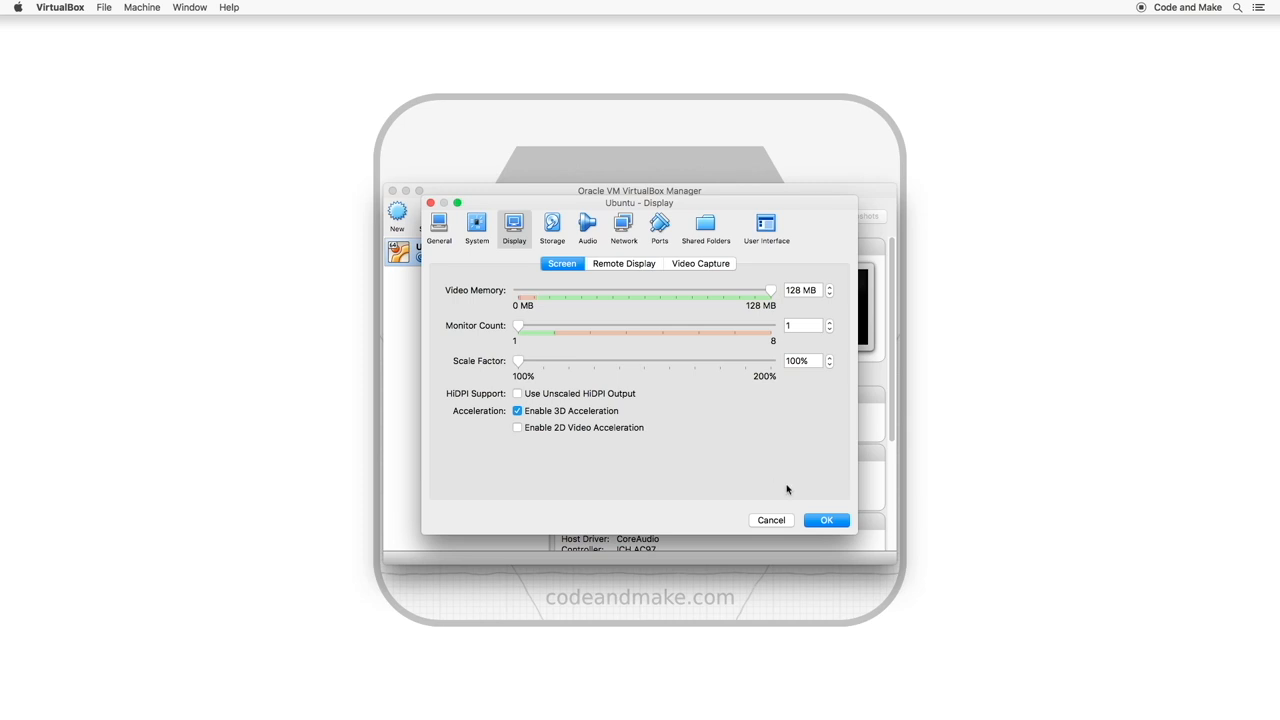
pyautogui.click(825, 520)
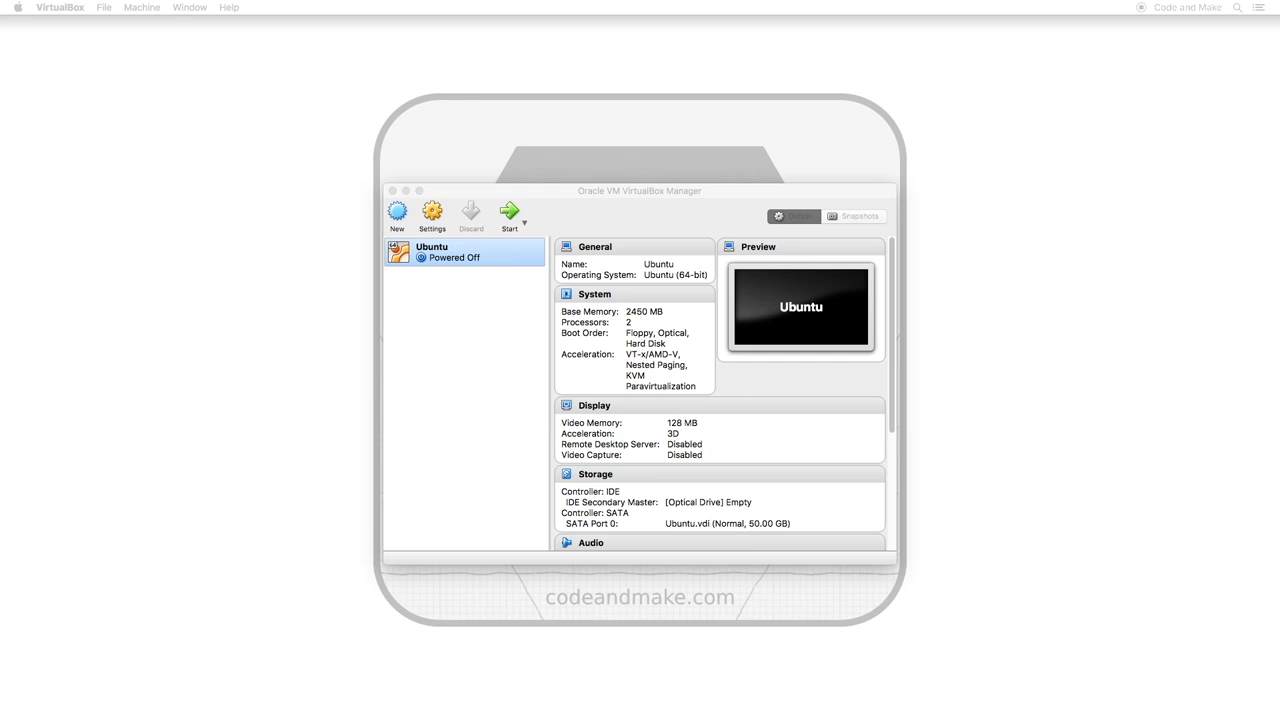
pyautogui.moveTo(575, 238)
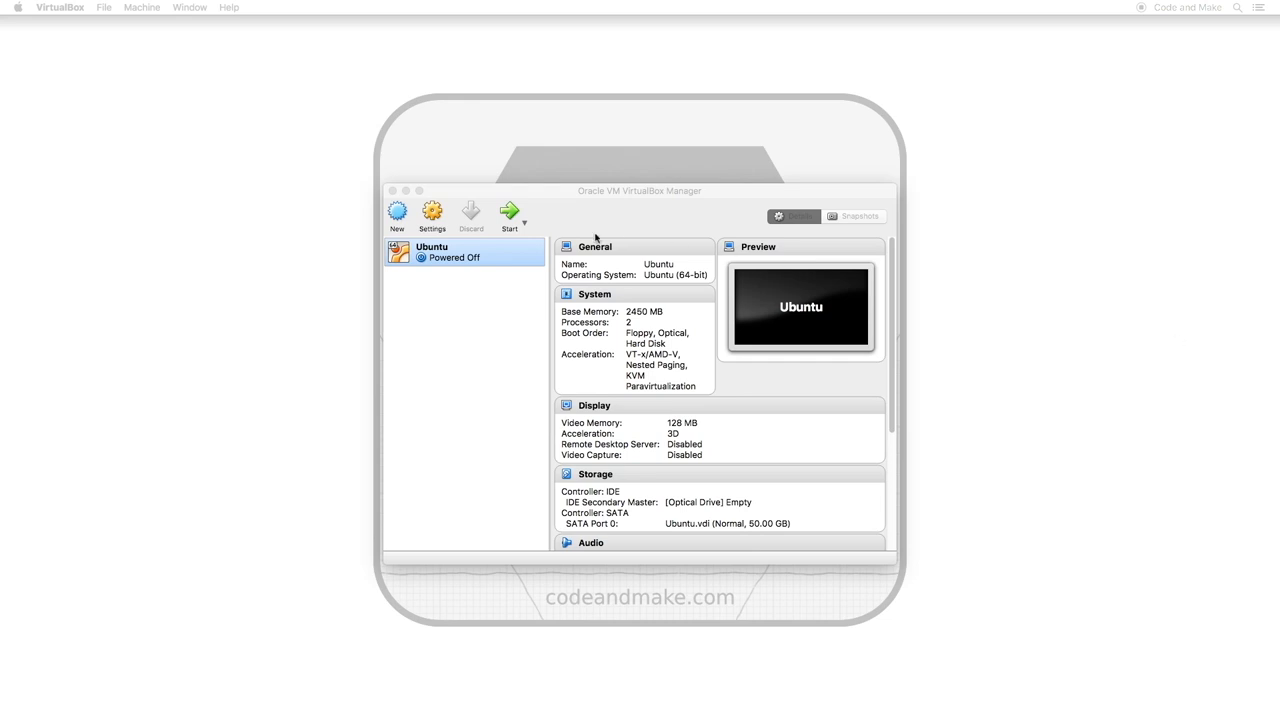
# Review the updated details, then reopen the Ubuntu VM's settings
pyautogui.click(432, 212)
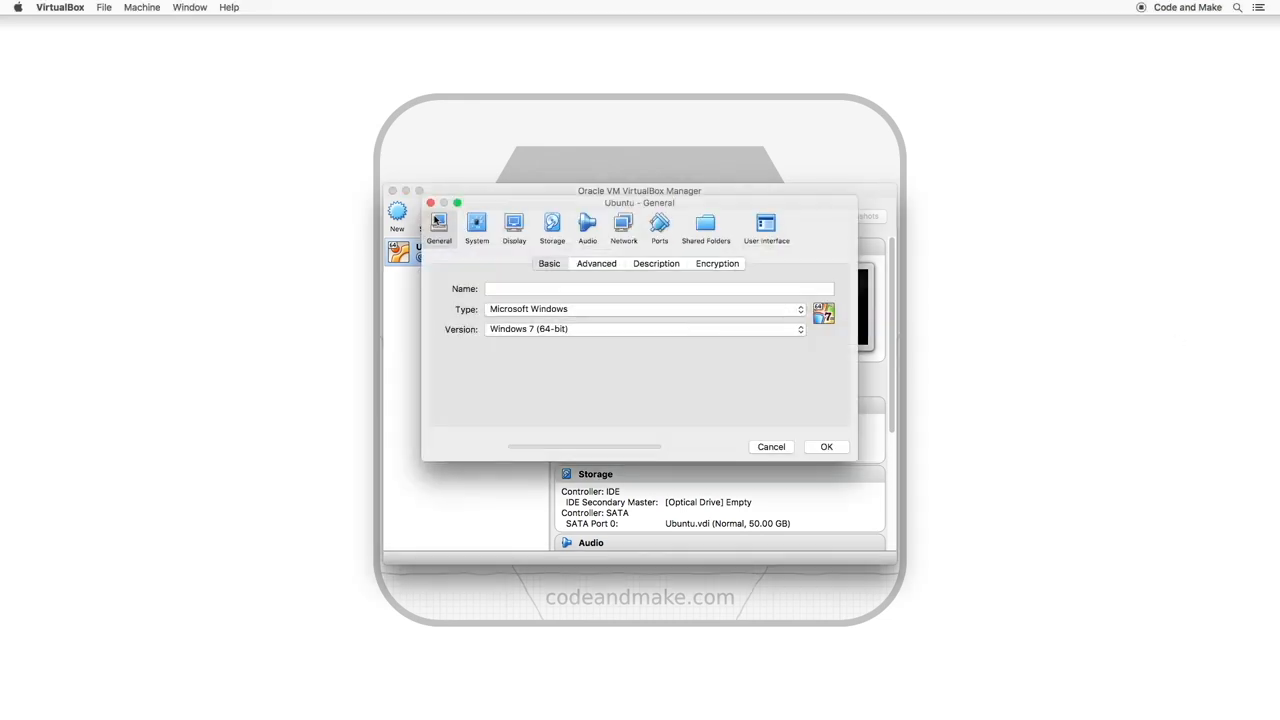
# Set base memory to 12288 MB in System settings and save
pyautogui.click(476, 222)
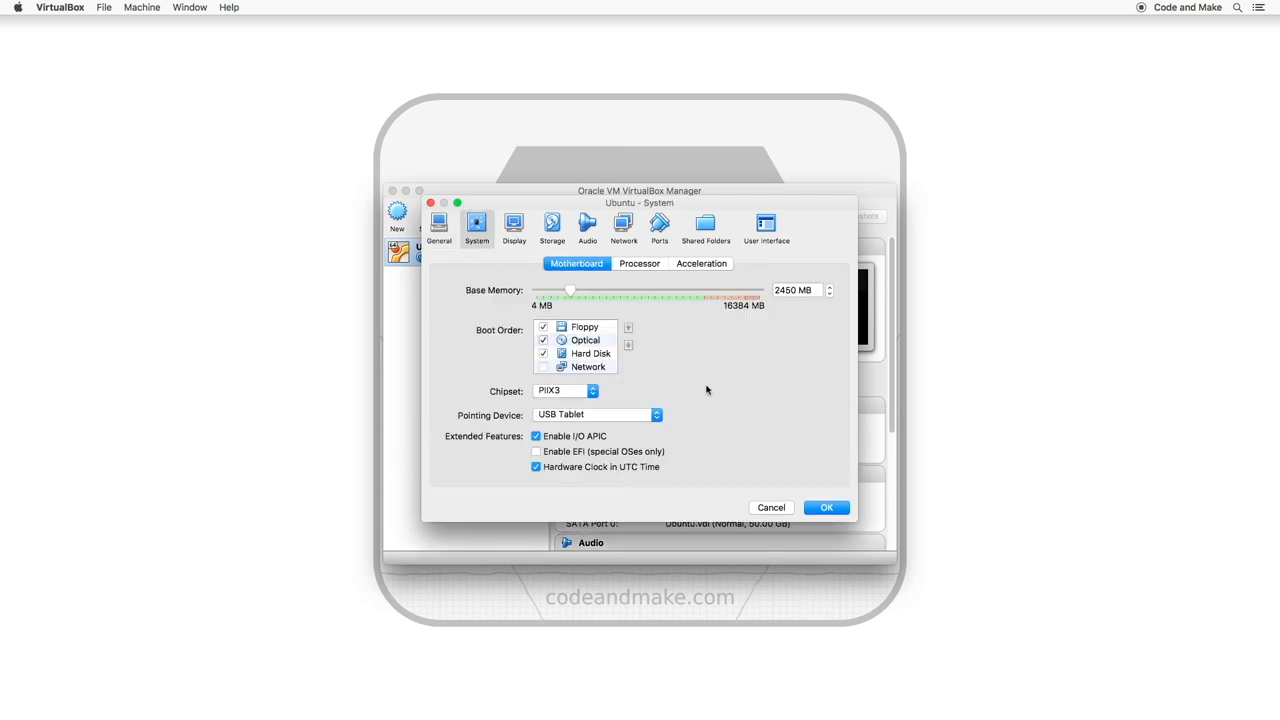
pyautogui.moveTo(745, 385)
pyautogui.write('12288')
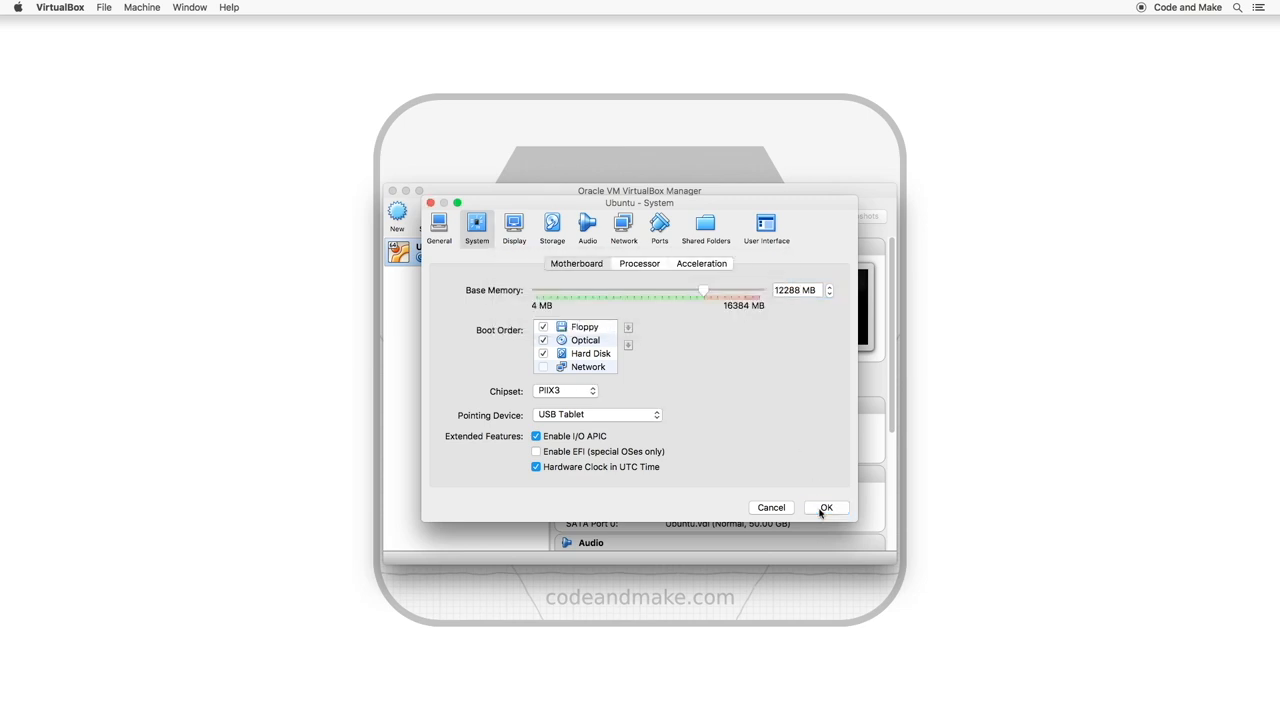
pyautogui.click(826, 507)
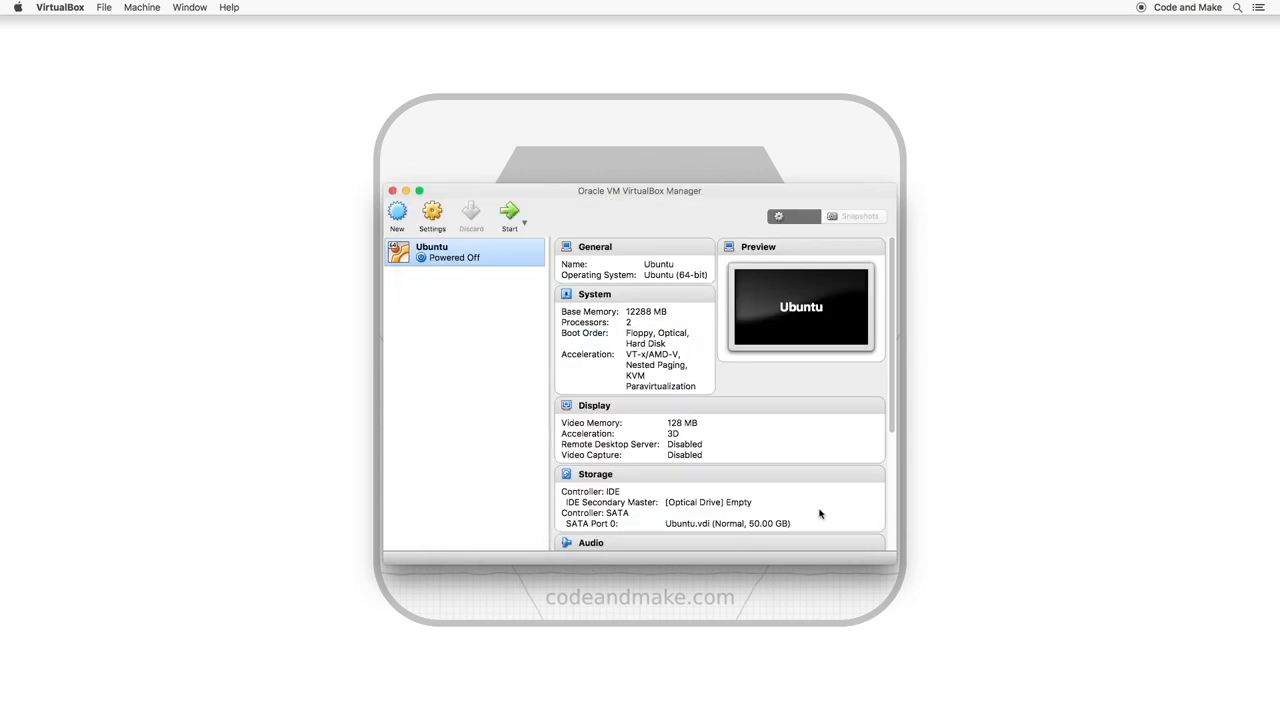